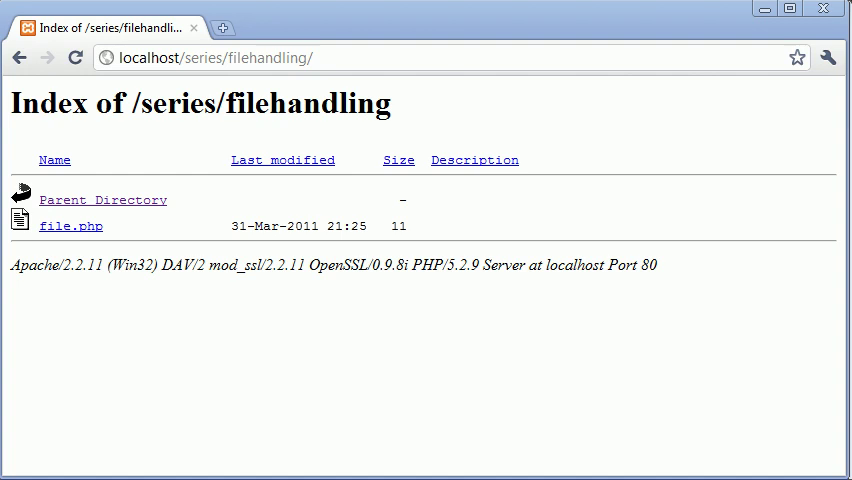
{"action": "mouse_move", "coordinate": [70, 226]}
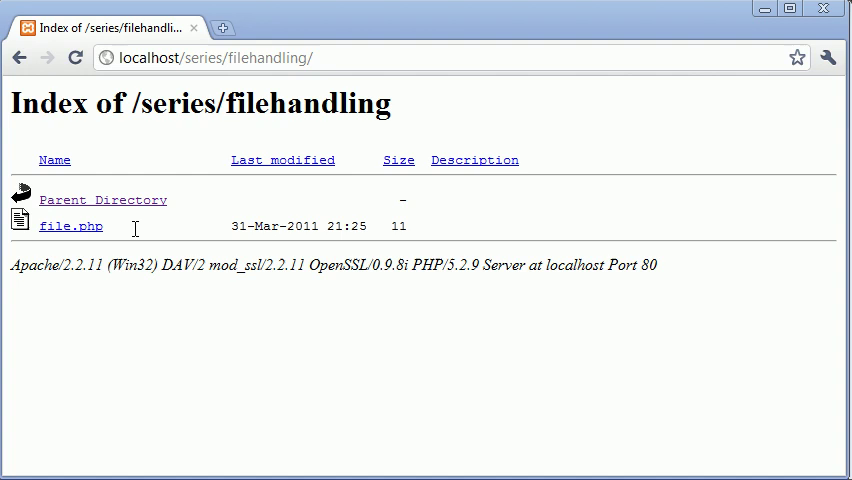
{"action": "mouse_move", "coordinate": [260, 220]}
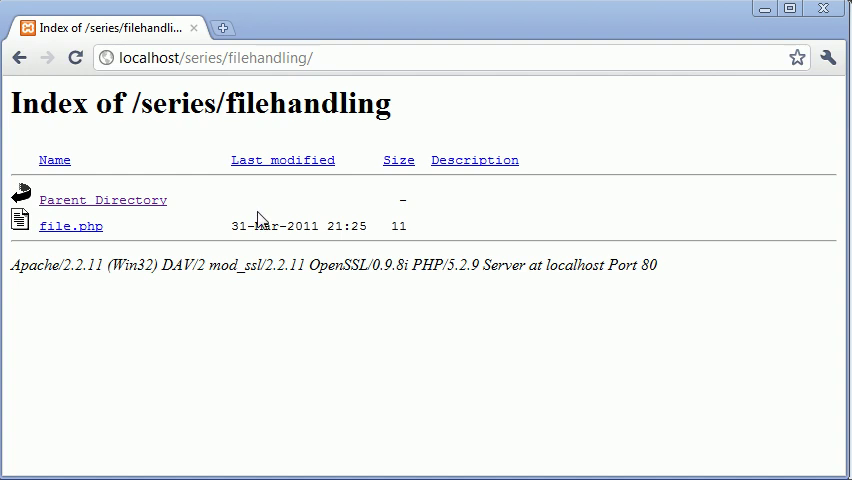
{"action": "mouse_move", "coordinate": [256, 244]}
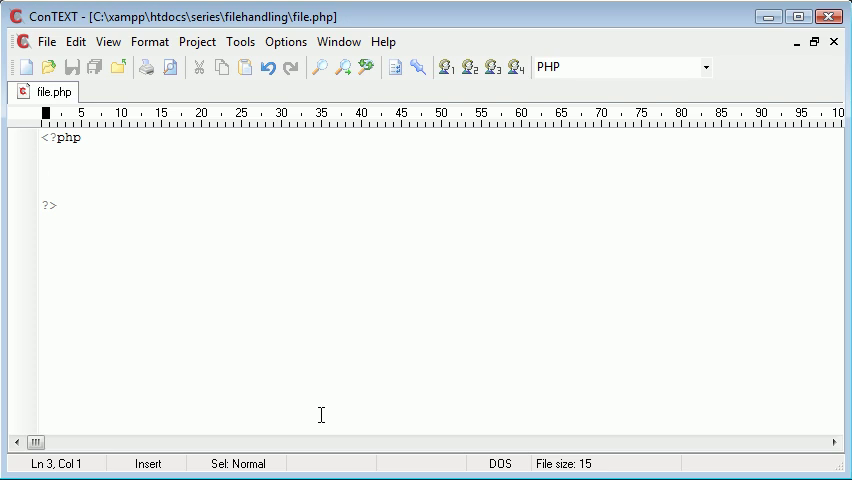
Step: Jot the file-mode notes (w, a, append) and then delete them again
{"action": "type", "text": "w riting"}
{"action": "left_click", "coordinate": [438, 188]}
{"action": "type", "text": "r eading"}
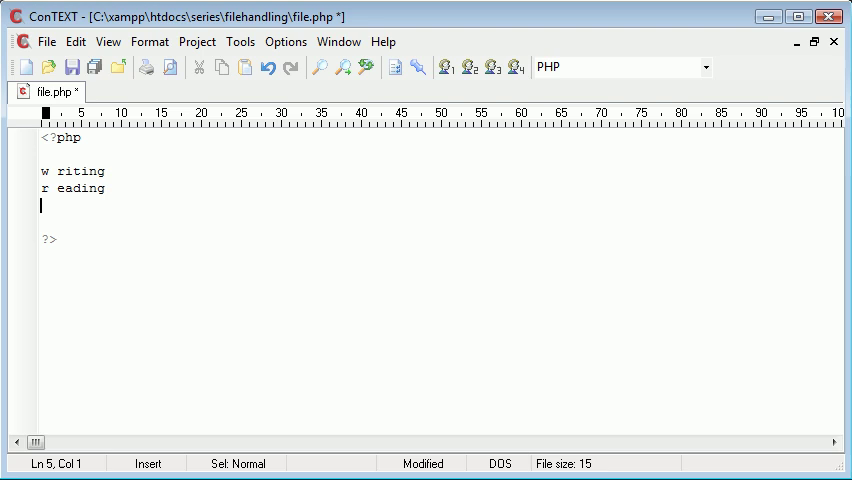
{"action": "type", "text": "a"}
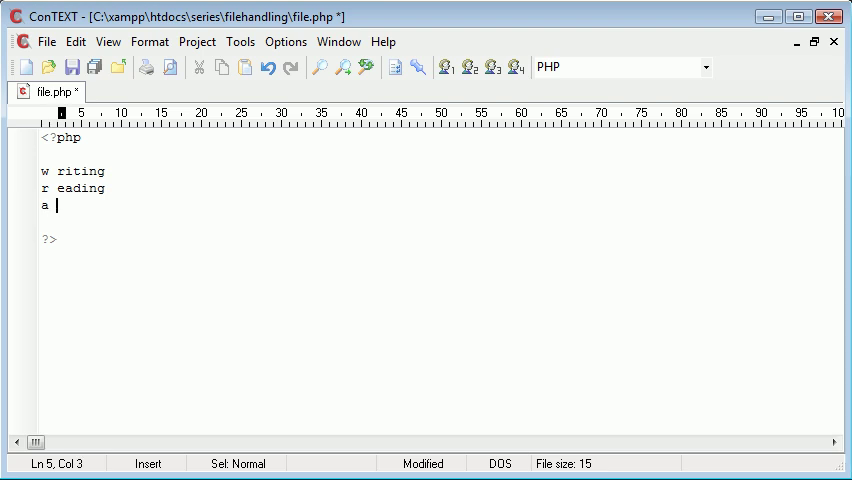
{"action": "type", "text": "ppend"}
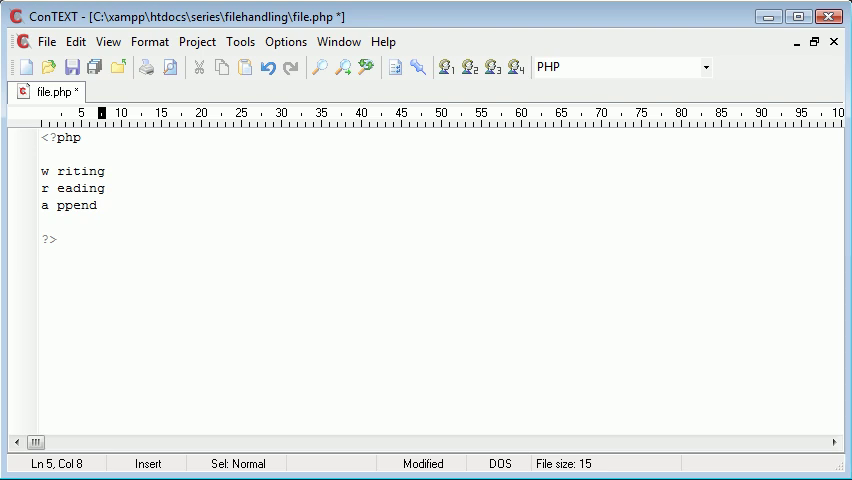
{"action": "left_click", "coordinate": [96, 204]}
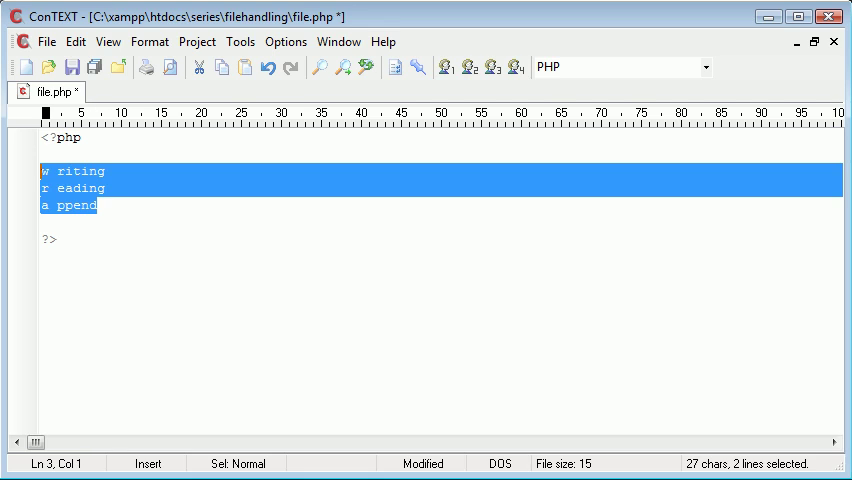
{"action": "key", "text": "Delete"}
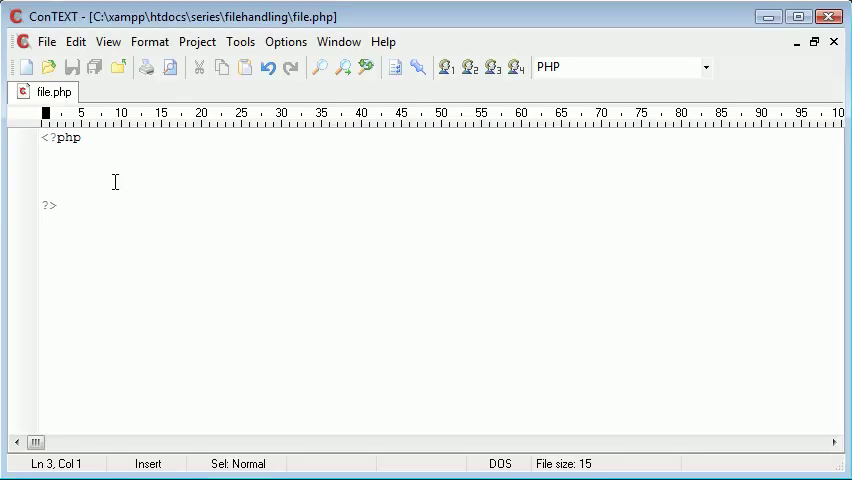
Step: Write $handle = fopen('', 'w'); on line 3 with write mode and save
{"action": "type", "text": "$handle = fopen();"}
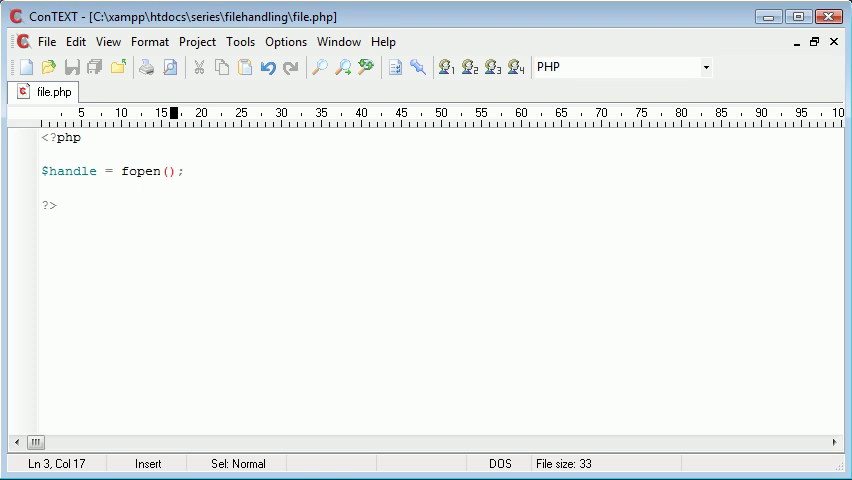
{"action": "type", "text": "''"}
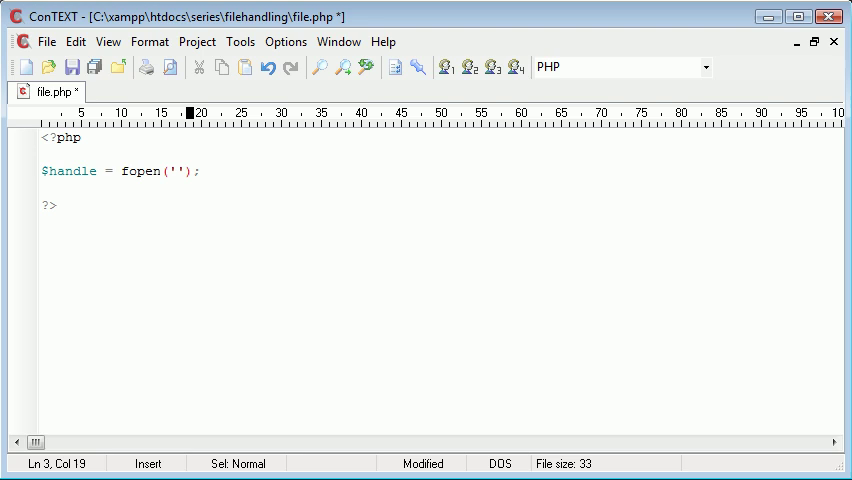
{"action": "type", "text": ", ''"}
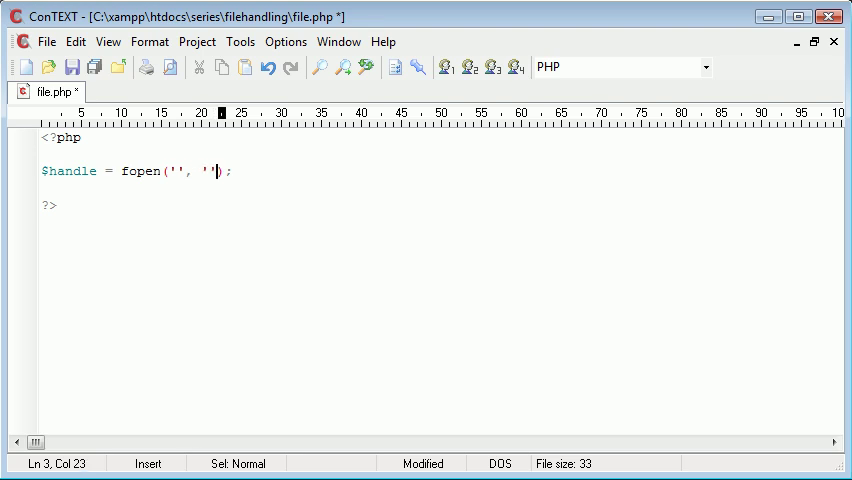
{"action": "key", "text": "ctrl+s"}
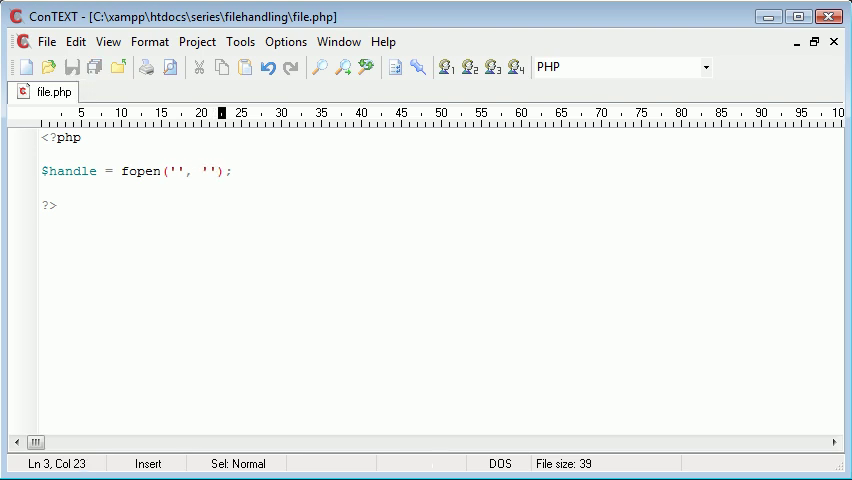
{"action": "type", "text": "w"}
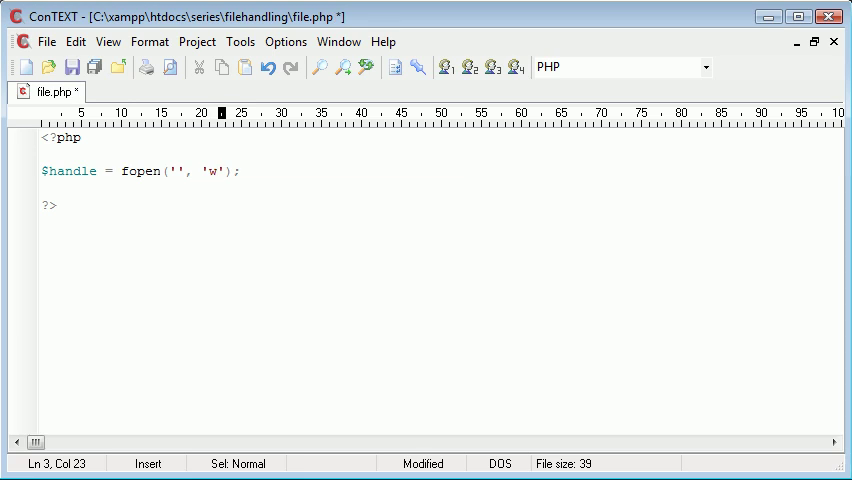
{"action": "type", "text": "a"}
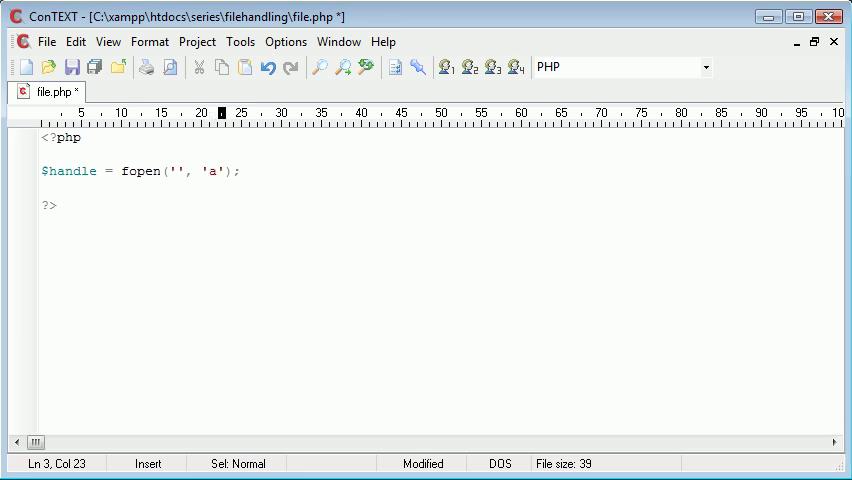
{"action": "key", "text": "Backspace"}
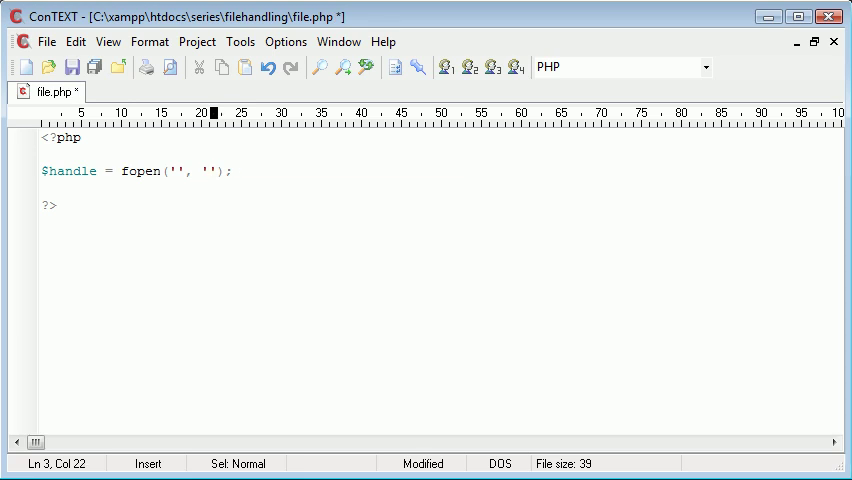
{"action": "type", "text": "w"}
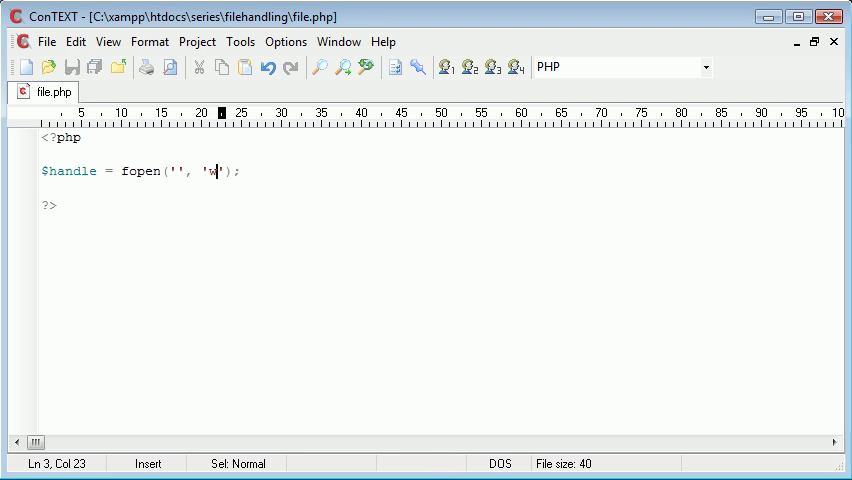
Step: Fill in the filename as names.txt inside the fopen quotes
{"action": "left_click", "coordinate": [176, 172]}
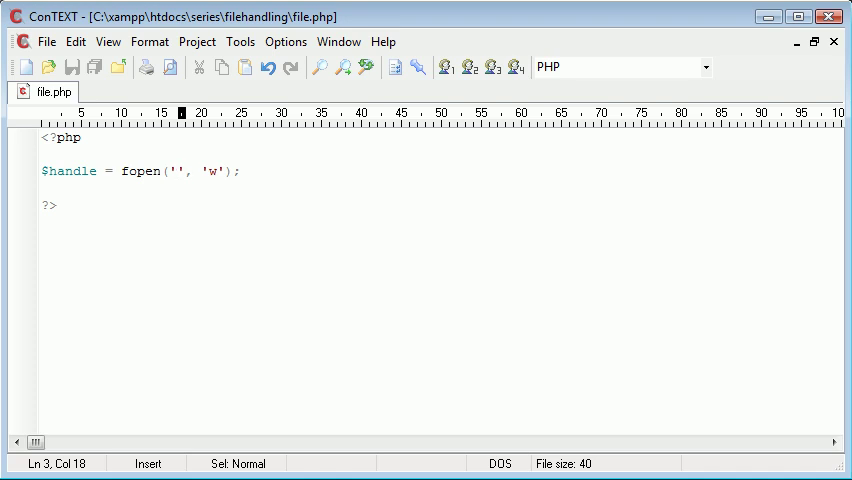
{"action": "mouse_move", "coordinate": [492, 416]}
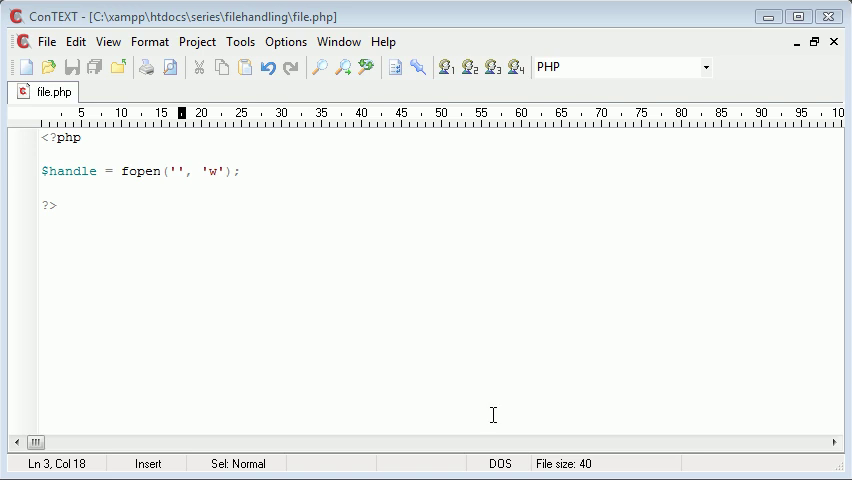
{"action": "type", "text": "names"}
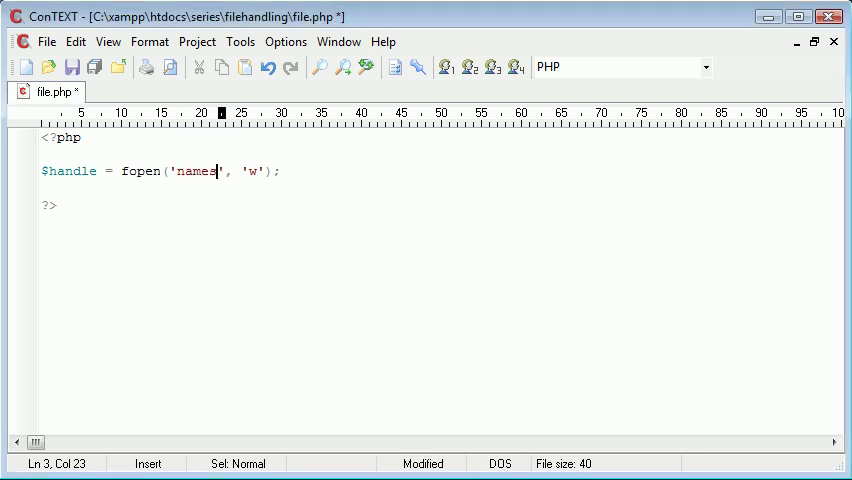
{"action": "type", "text": ".txt"}
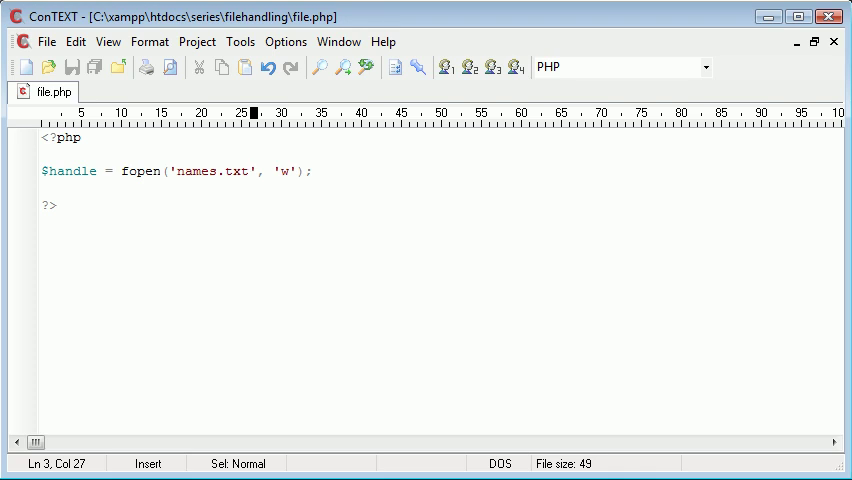
{"action": "left_click", "coordinate": [312, 170]}
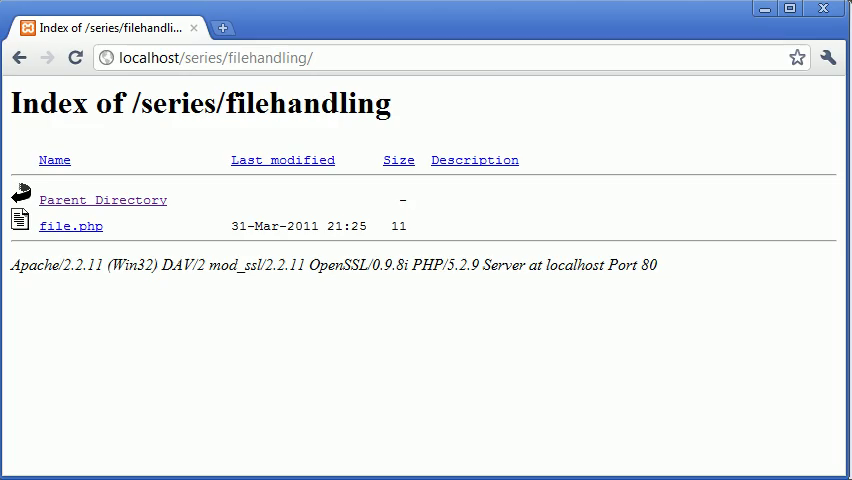
Step: Run file.php from the refreshed listing and confirm the new names.txt opens empty
{"action": "left_click", "coordinate": [76, 56]}
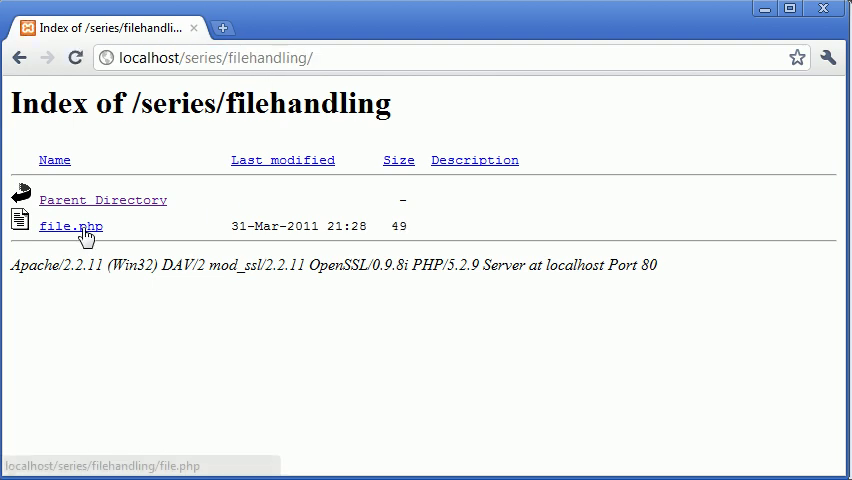
{"action": "left_click", "coordinate": [70, 224]}
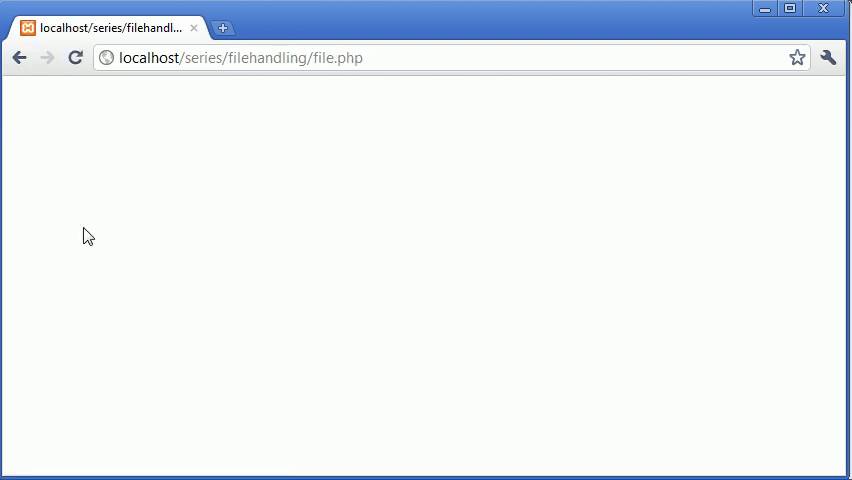
{"action": "left_click", "coordinate": [20, 56]}
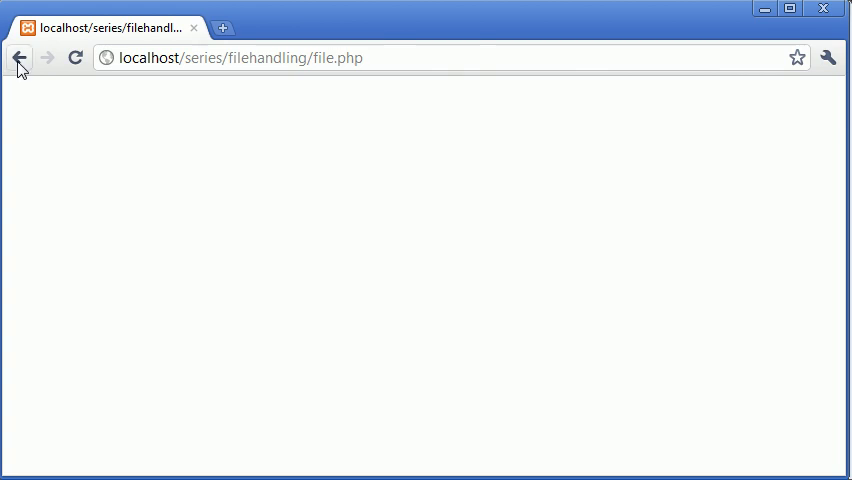
{"action": "left_click", "coordinate": [18, 56]}
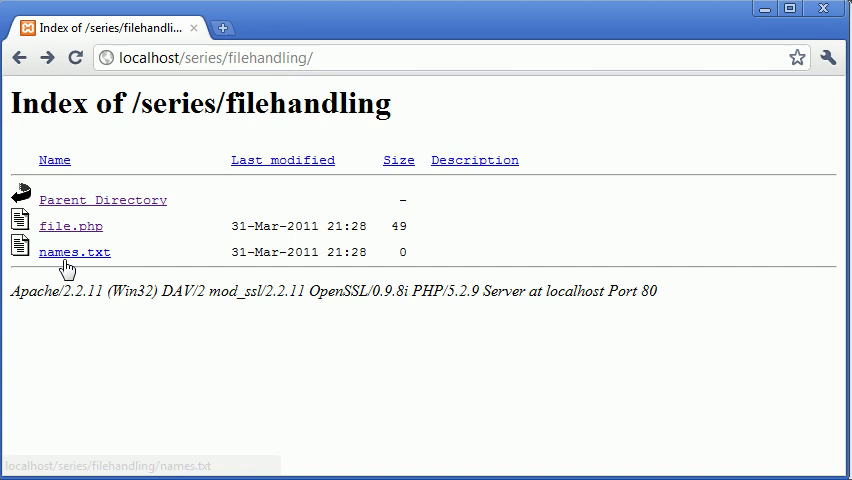
{"action": "mouse_move", "coordinate": [82, 262]}
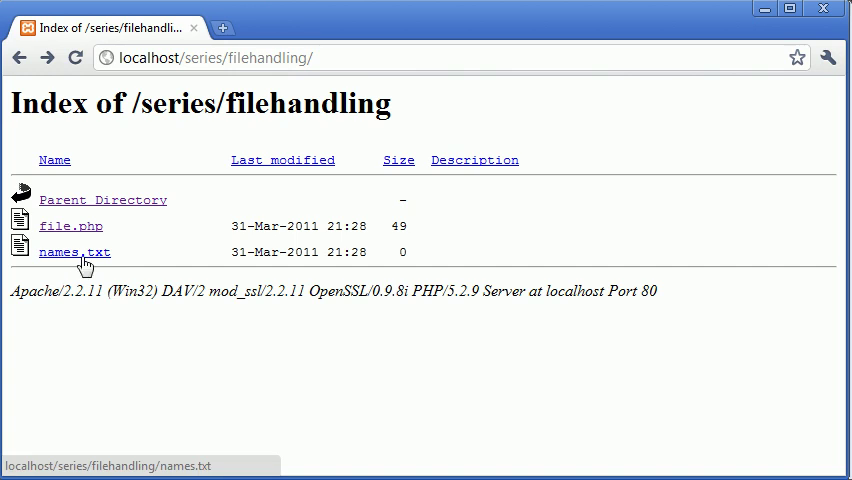
{"action": "left_click", "coordinate": [74, 252]}
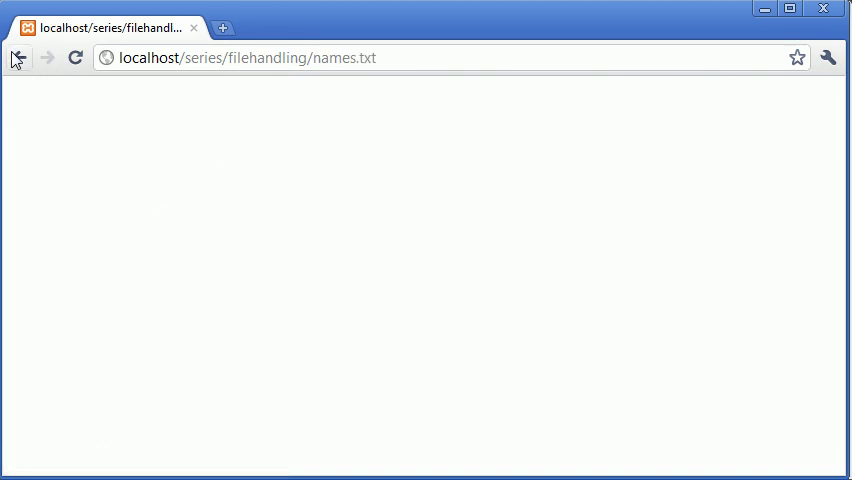
{"action": "left_click", "coordinate": [18, 56]}
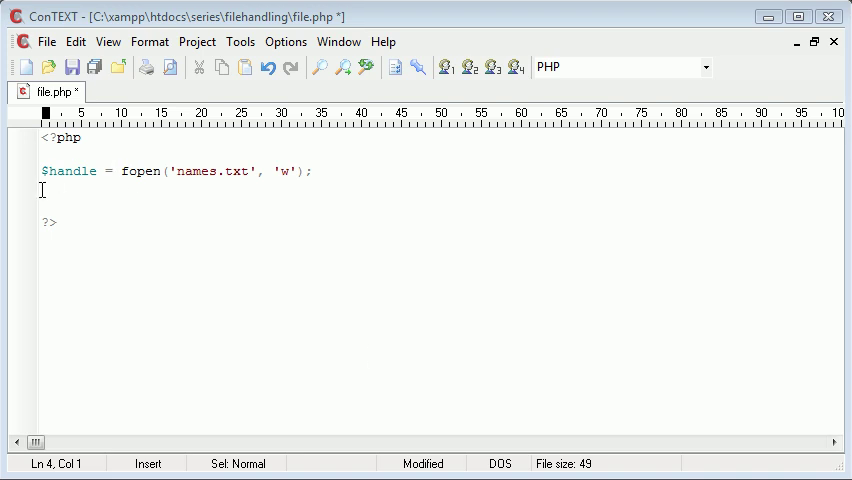
{"action": "mouse_move", "coordinate": [188, 338]}
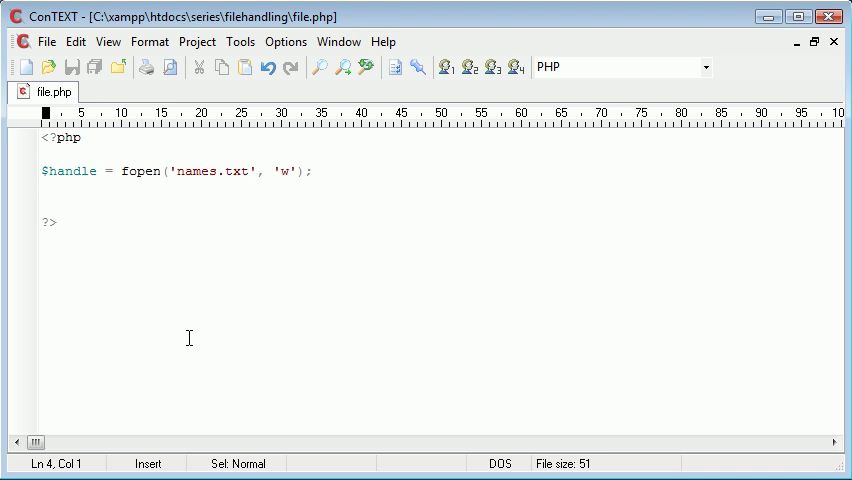
Step: Add fwrite($handle, 'Alex'); below the fopen line and save file.php
{"action": "type", "text": "fwri"}
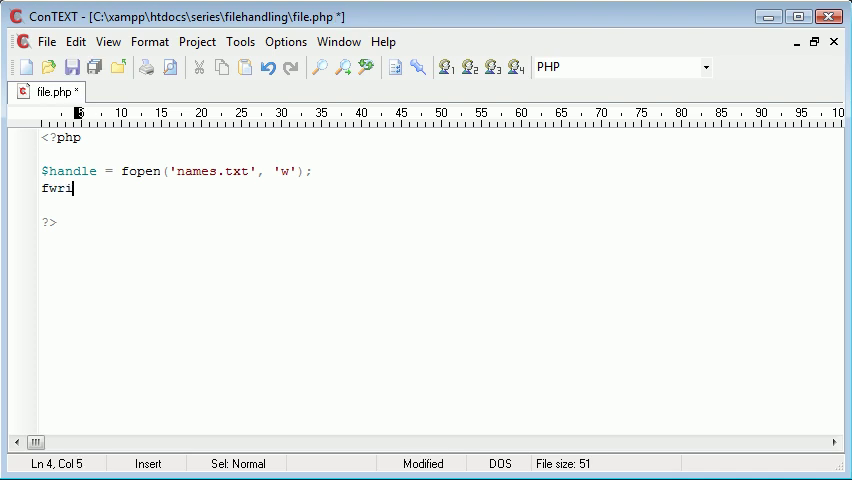
{"action": "type", "text": "te ();"}
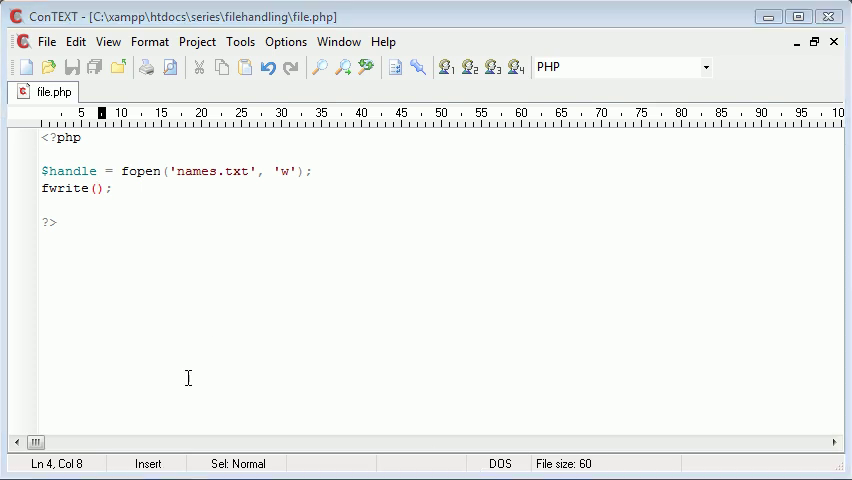
{"action": "type", "text": "$handle,"}
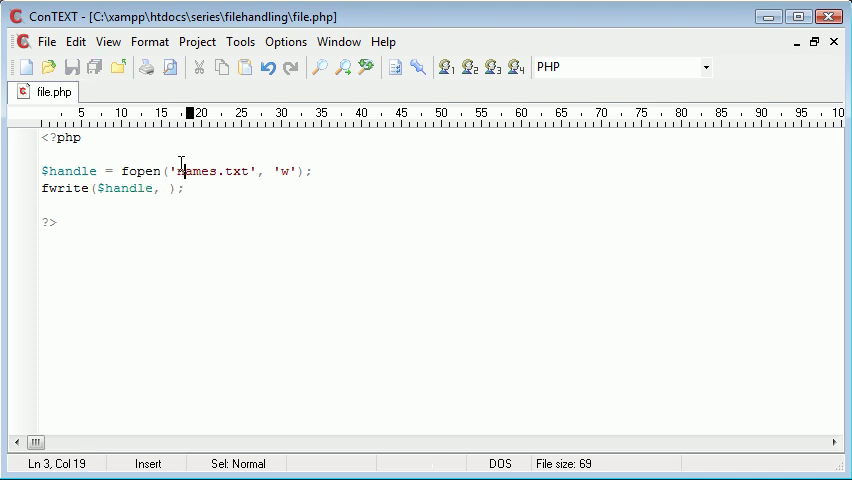
{"action": "left_click_drag", "start_coordinate": [180, 172], "coordinate": [250, 172]}
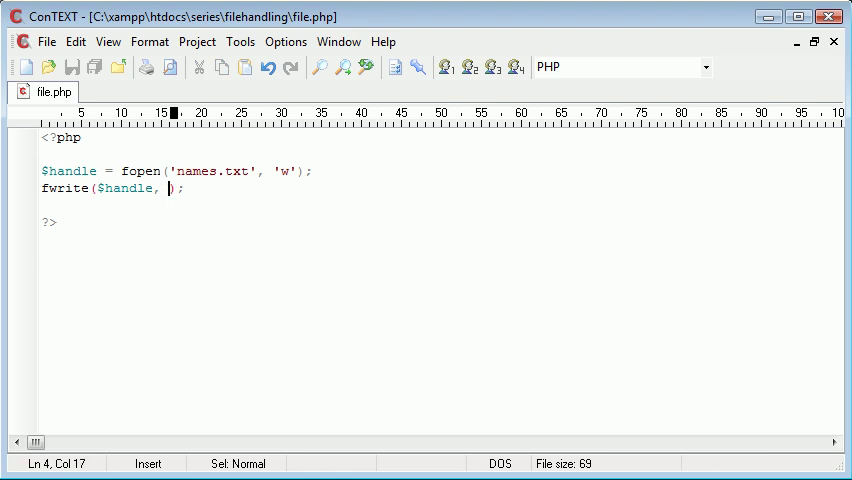
{"action": "type", "text": "A'"}
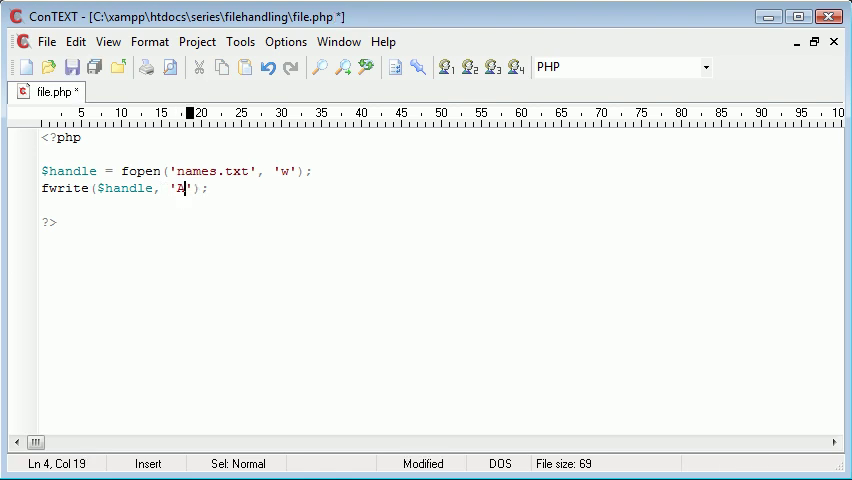
{"action": "type", "text": "lex"}
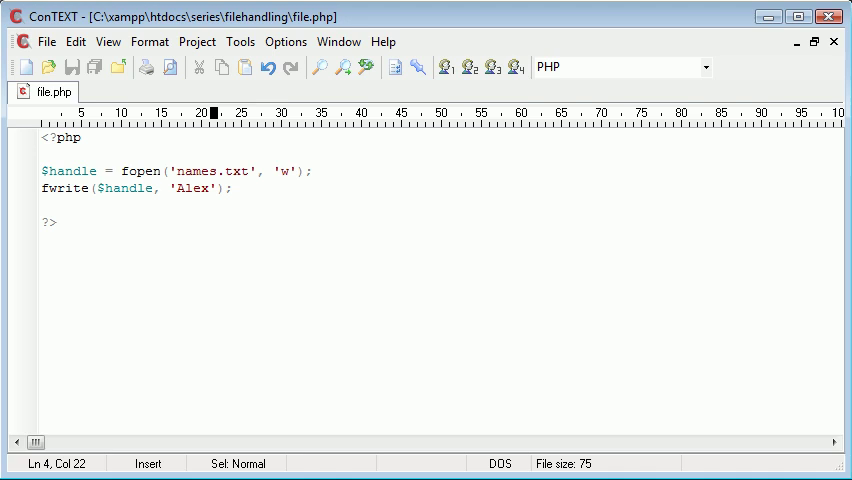
{"action": "left_click", "coordinate": [208, 188]}
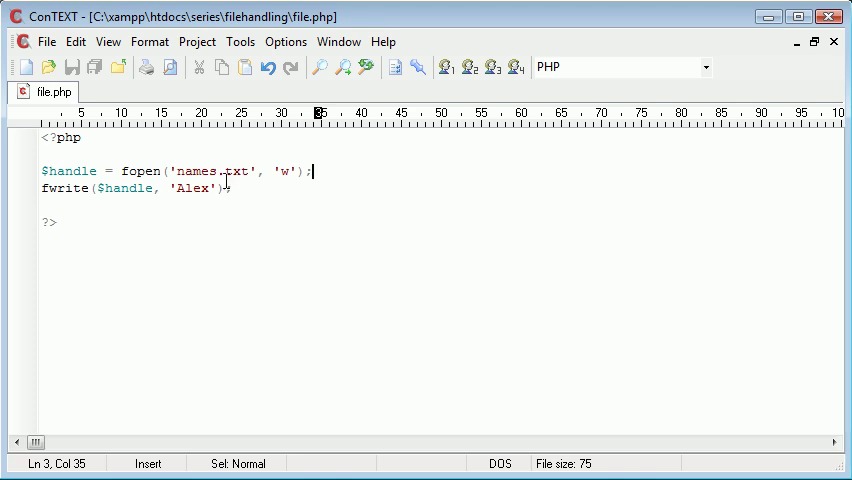
{"action": "left_click", "coordinate": [230, 188]}
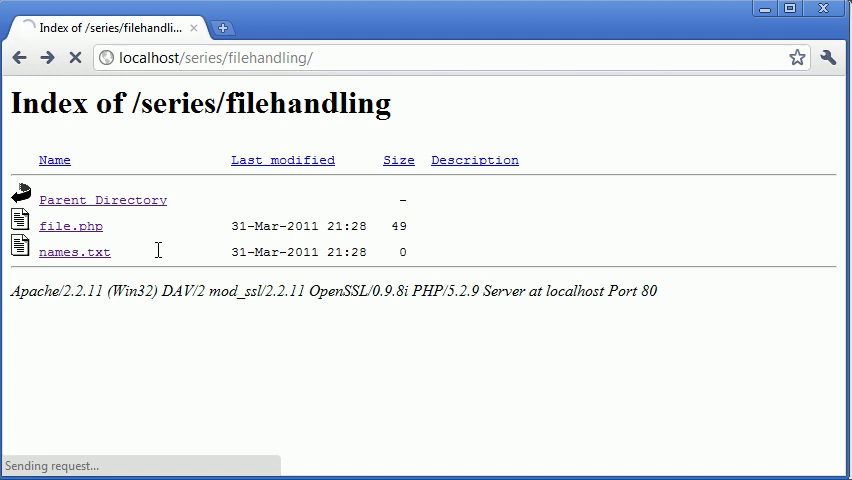
Step: View names.txt in Chrome to check its contents
{"action": "left_click", "coordinate": [70, 224]}
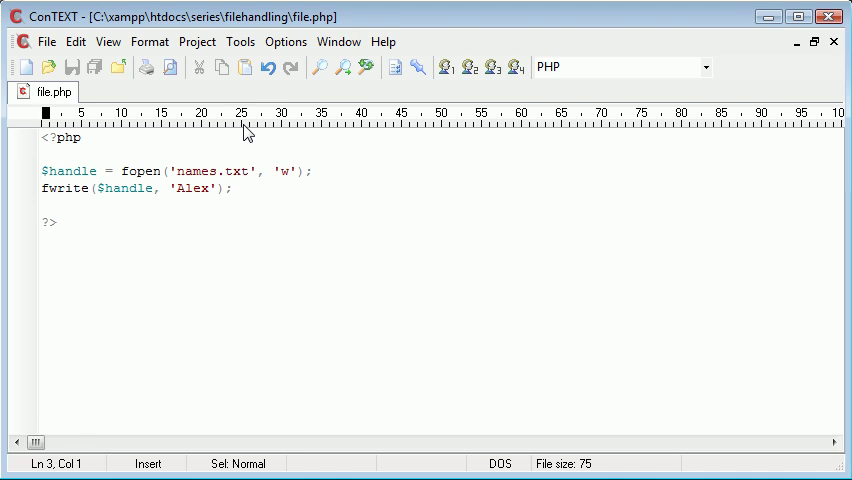
Step: Change the written name to 'Billy', save, and run file.php in Chrome
{"action": "type", "text": "Billy"}
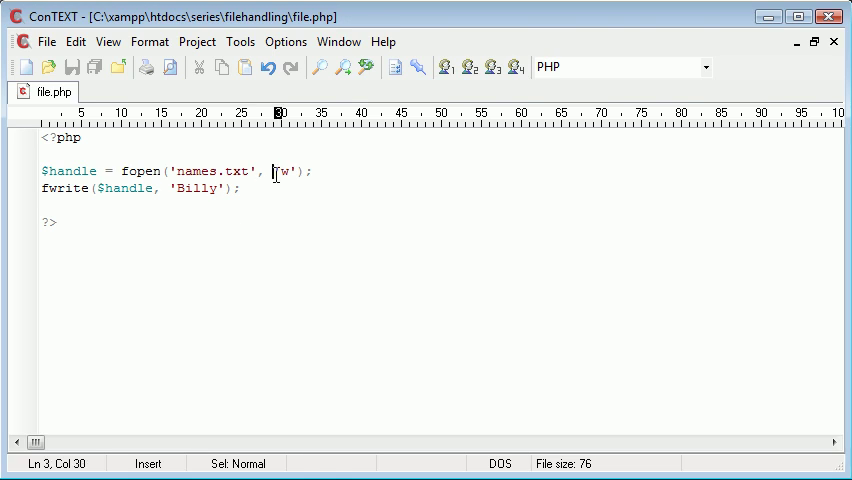
{"action": "left_click", "coordinate": [280, 188]}
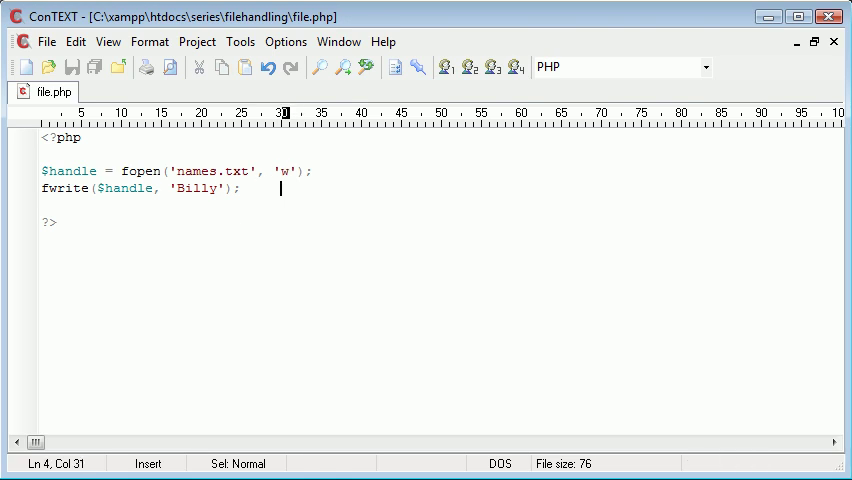
{"action": "left_click", "coordinate": [240, 188]}
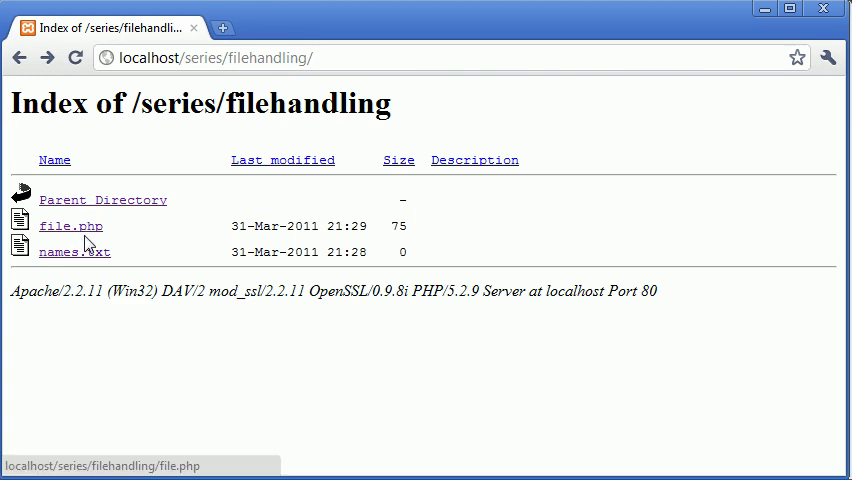
{"action": "left_click", "coordinate": [70, 224]}
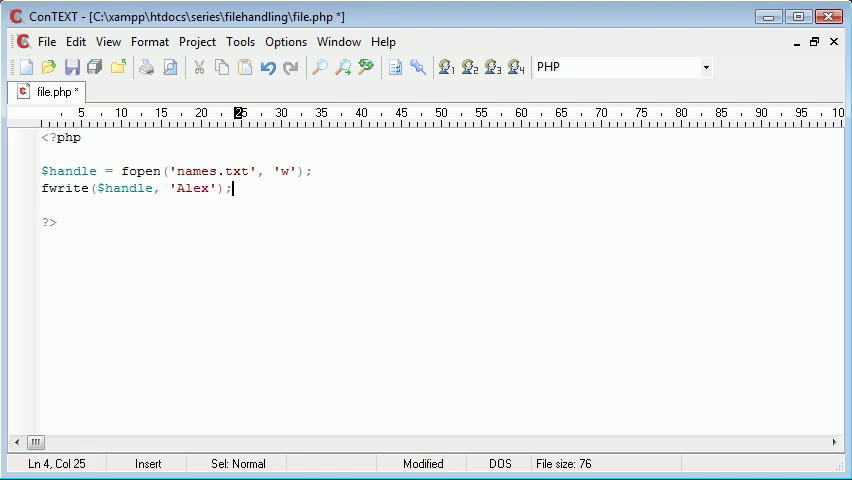
Step: Add a second line fwrite($handle, 'Billy'); below the Alex write
{"action": "type", "text": "fwrite"}
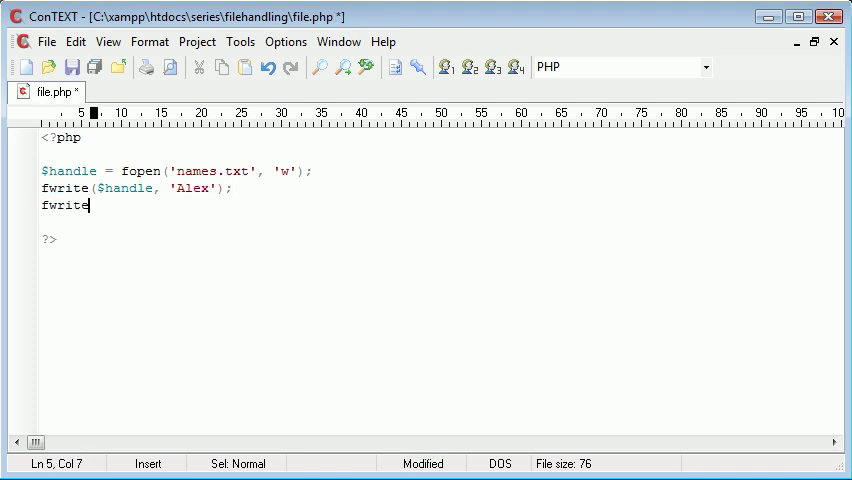
{"action": "type", "text": "($h);"}
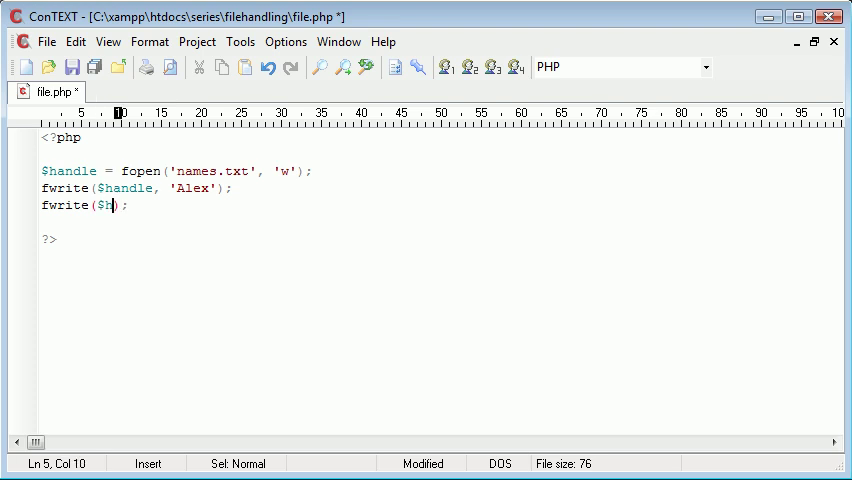
{"action": "type", "text": "andle"}
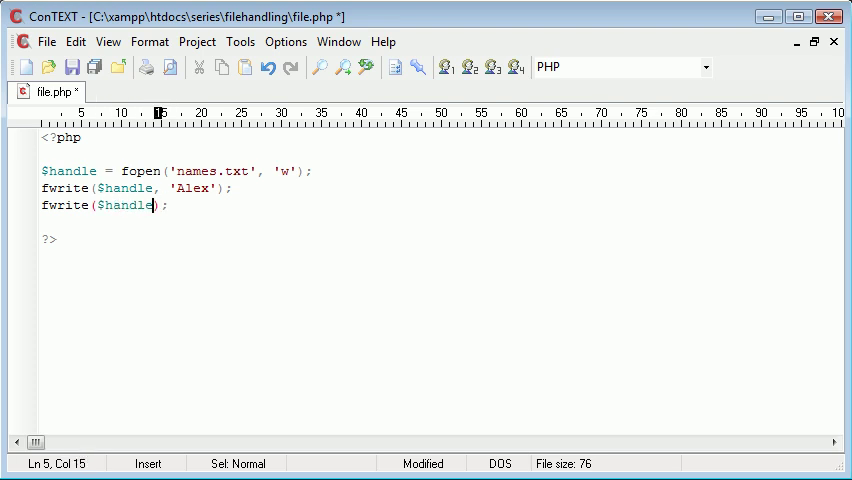
{"action": "type", "text": ", 'Bil'"}
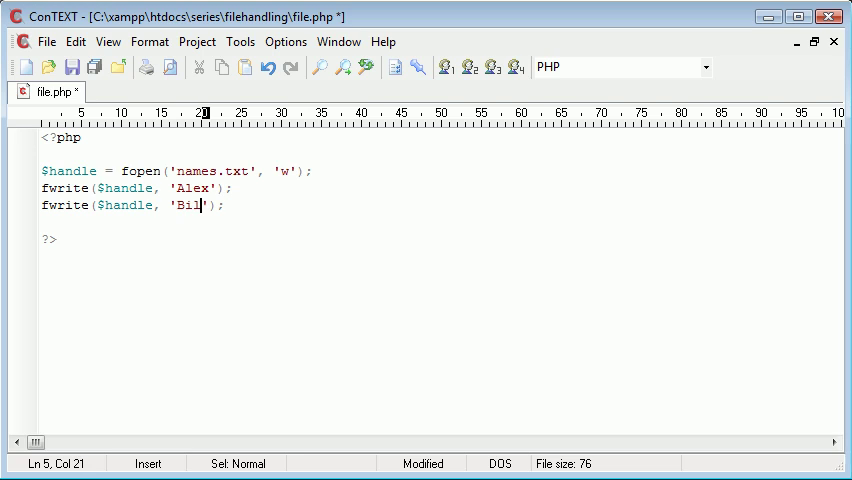
{"action": "type", "text": "ly"}
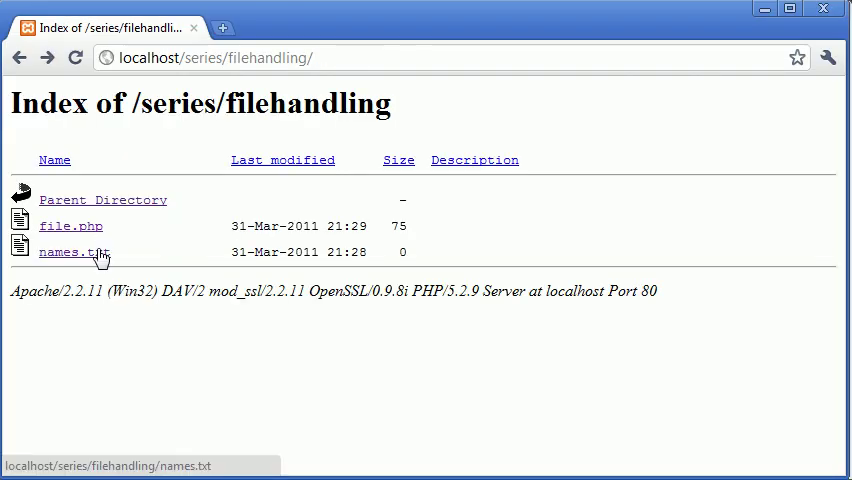
Step: View names.txt in Chrome to see what was written
{"action": "left_click", "coordinate": [70, 252]}
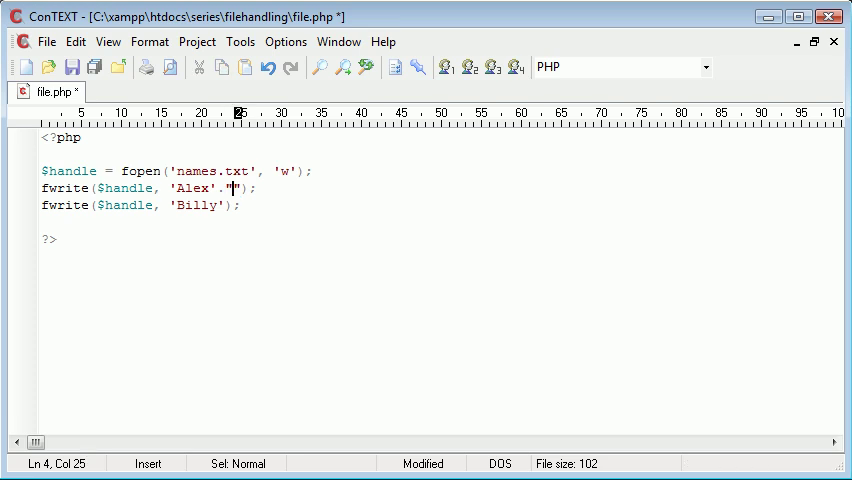
Step: Append a newline to the 'Alex' write and check names.txt in Chrome
{"action": "type", "text": "\\r"}
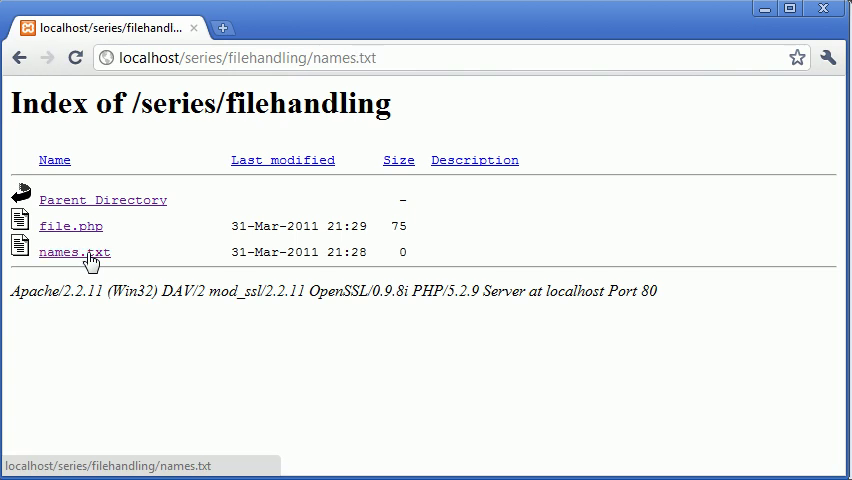
{"action": "left_click", "coordinate": [74, 252]}
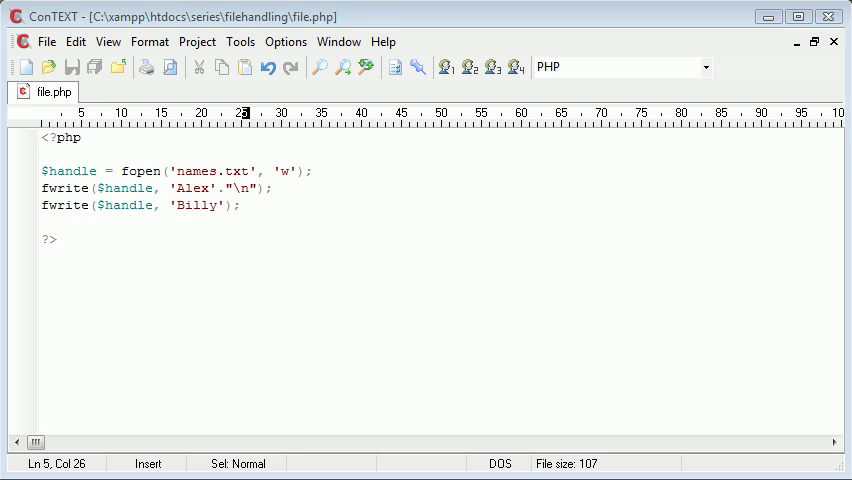
{"action": "mouse_move", "coordinate": [190, 188]}
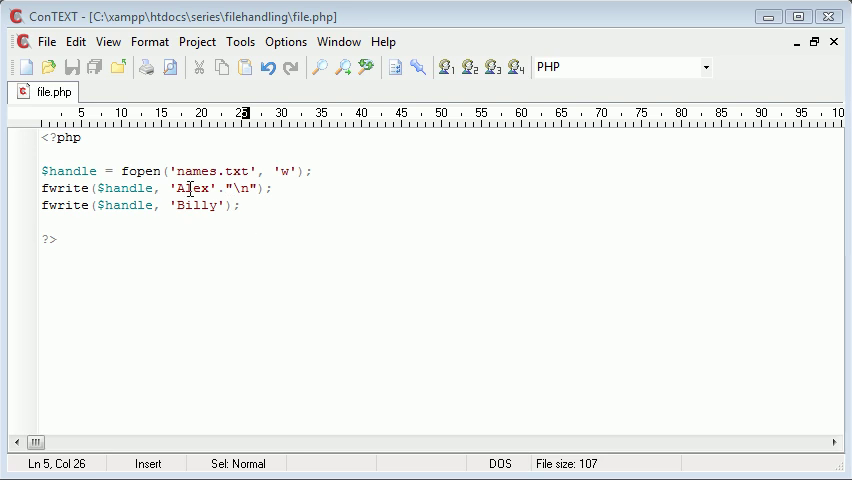
{"action": "mouse_move", "coordinate": [196, 216]}
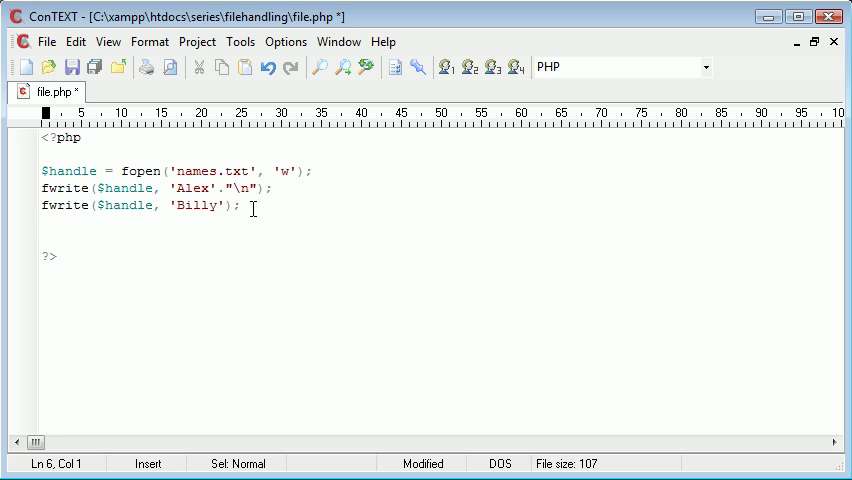
Step: Add the closing fclose($handle); line to file.php
{"action": "type", "text": "fclos"}
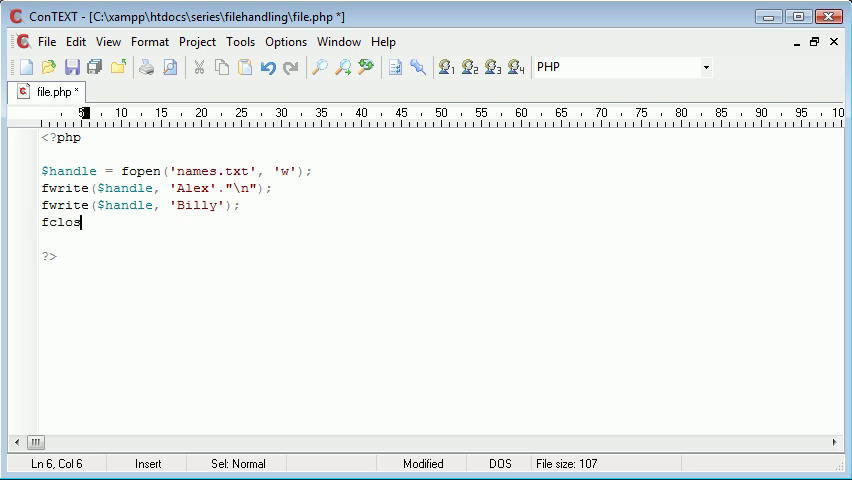
{"action": "type", "text": "e();"}
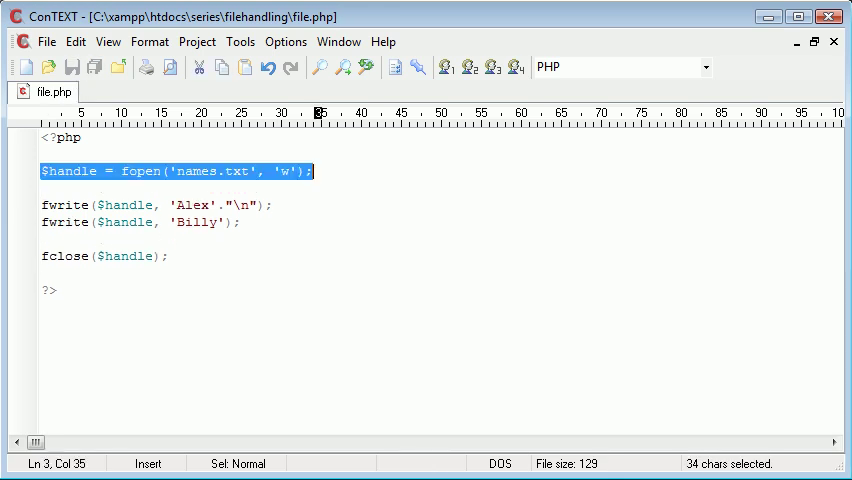
{"action": "left_click", "coordinate": [312, 256]}
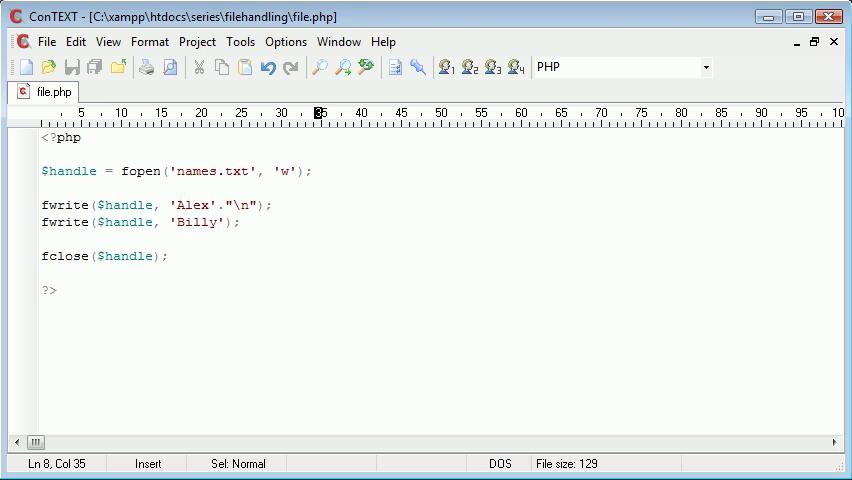
Step: Begin the echo 'Written.' statement below the fclose line
{"action": "type", "text": "echo '"}
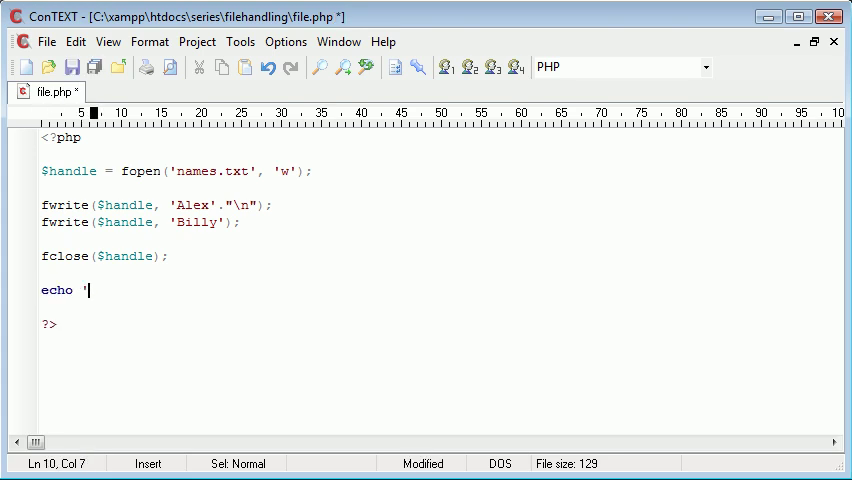
{"action": "type", "text": "Writter"}
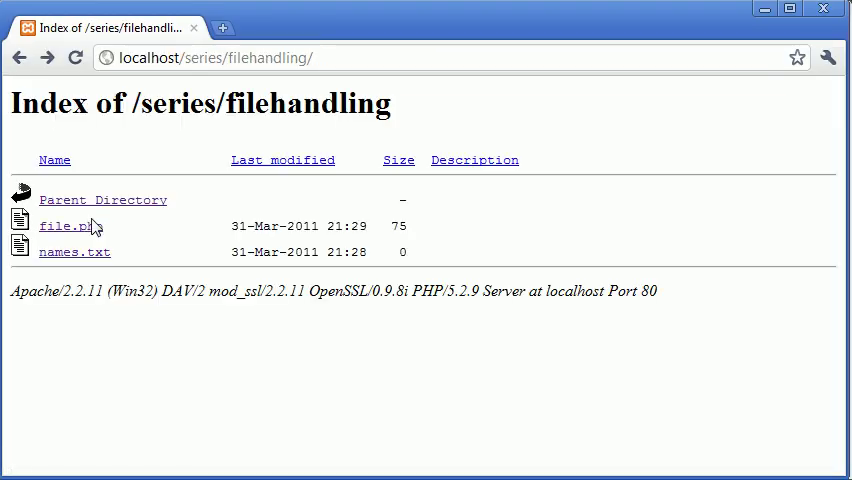
Step: Run file.php from the filehandling directory listing in Chrome
{"action": "left_click", "coordinate": [74, 252]}
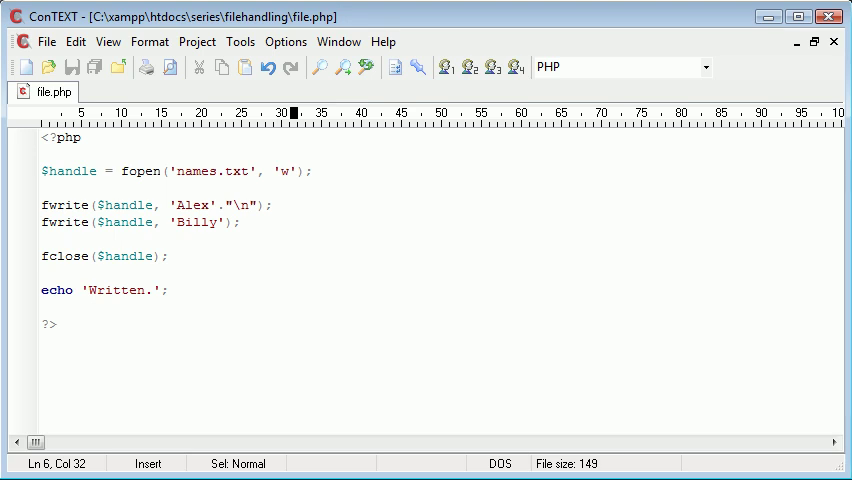
Step: Add a blank line between fclose($handle); and echo 'Written.';
{"action": "left_click", "coordinate": [288, 256]}
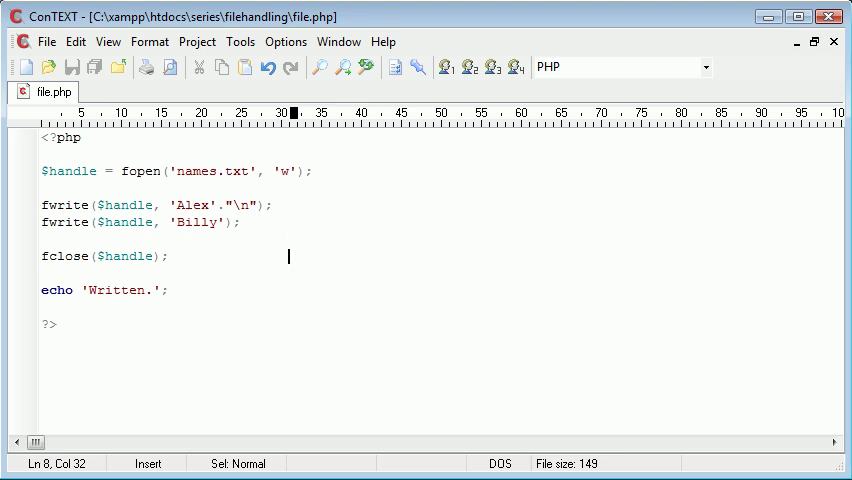
{"action": "key", "text": "enter"}
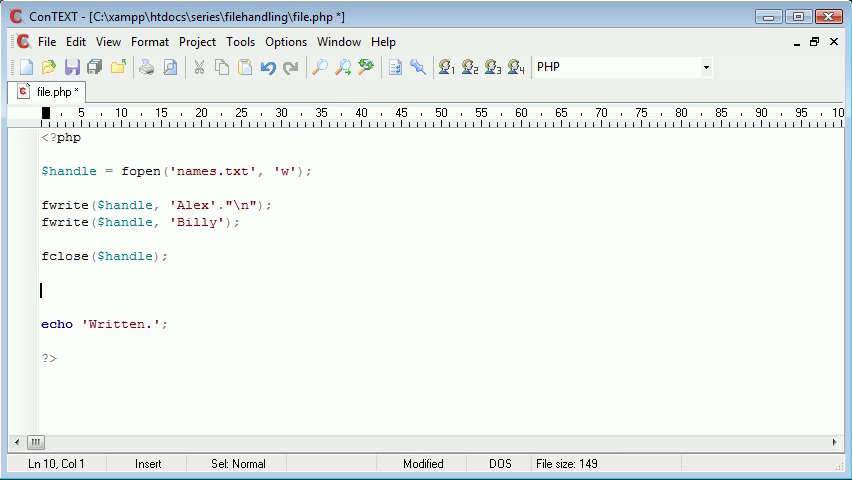